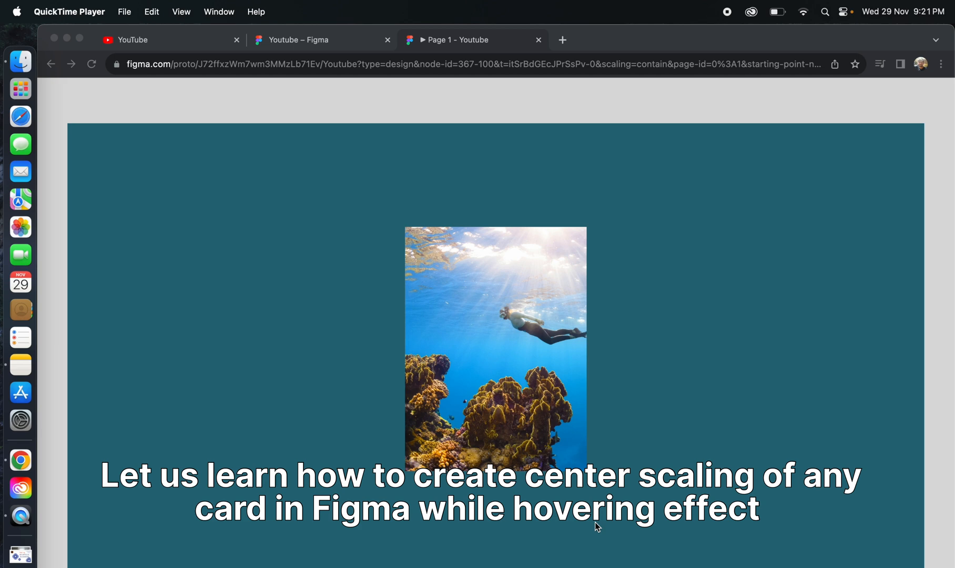
{"action": "mouse_move", "coordinate": [588, 526]}
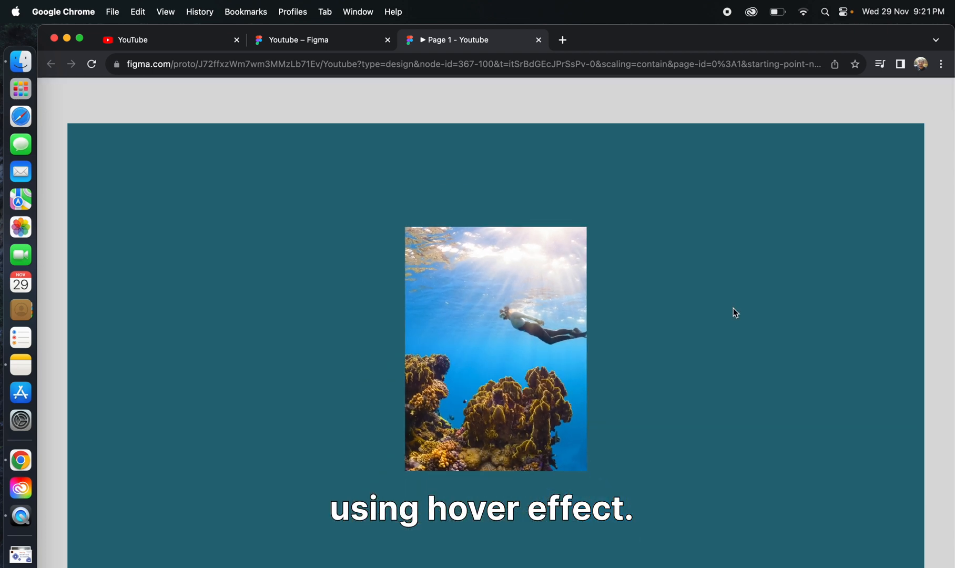
- Make the 600×807 diver photo a component set with Default and second variants
{"action": "left_click", "coordinate": [299, 40]}
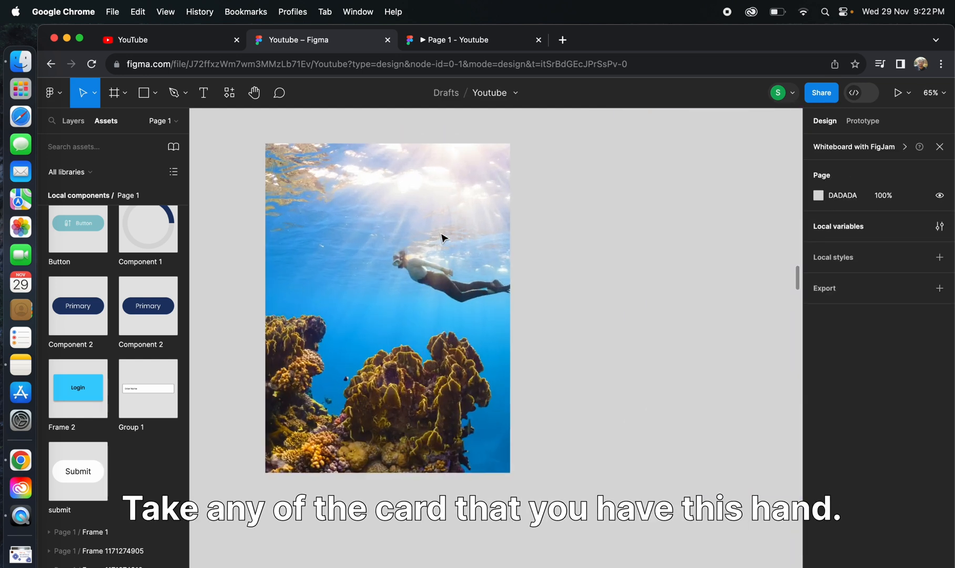
{"action": "scroll", "scroll_direction": "down", "scroll_amount": 3}
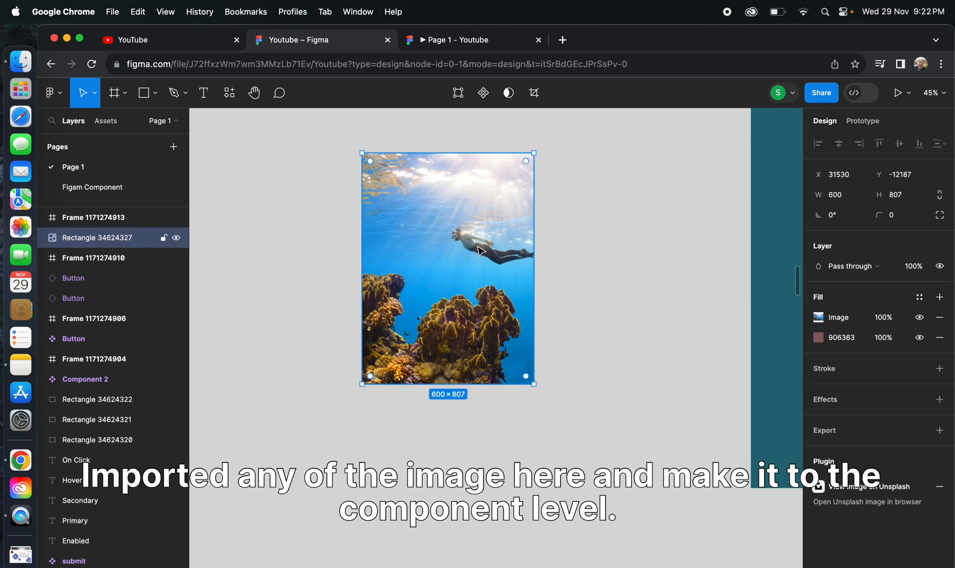
{"action": "left_click", "coordinate": [484, 93]}
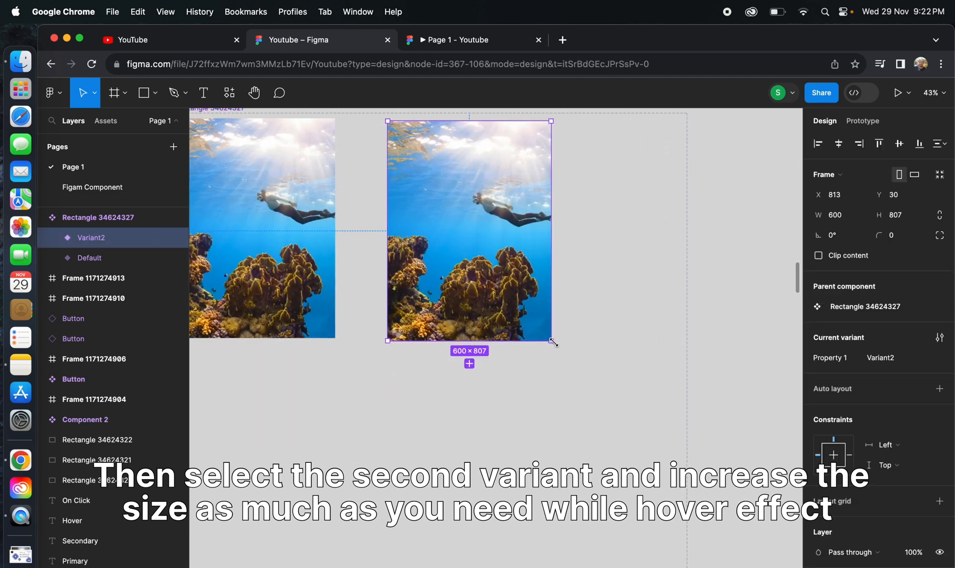
- Enlarge Variant2 to about 798×1073, keeping Default at 600×807
{"action": "left_click_drag", "start_coordinate": [551, 341], "coordinate": [667, 452]}
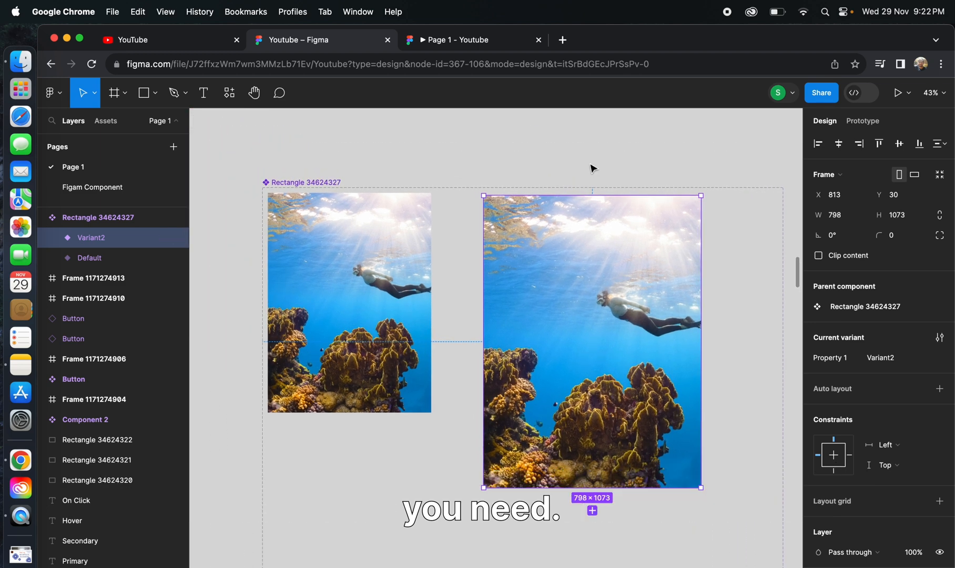
{"action": "left_click", "coordinate": [88, 258]}
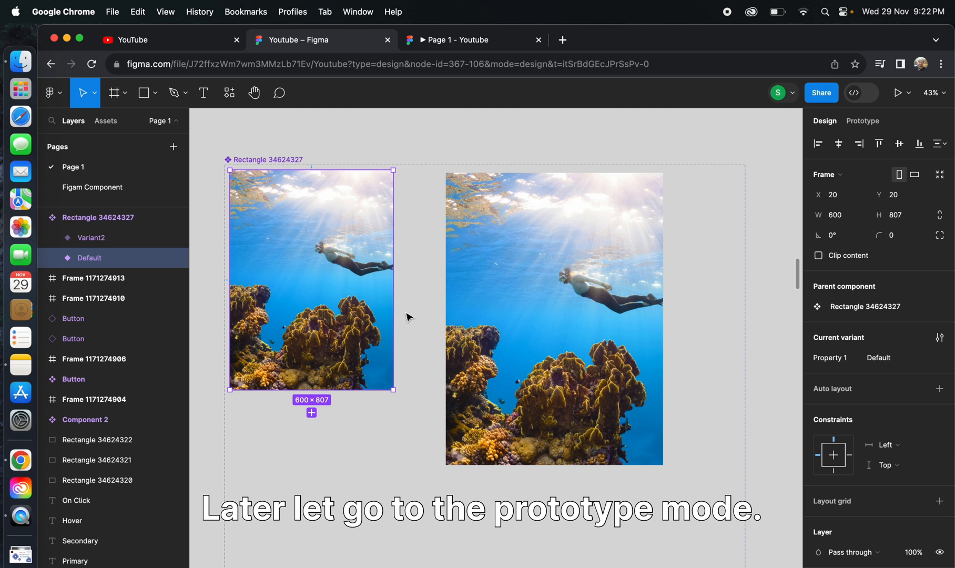
- Link Default to Variant2 on Mouse enter with Smart animate, Ease out, 300ms
{"action": "left_click", "coordinate": [863, 121]}
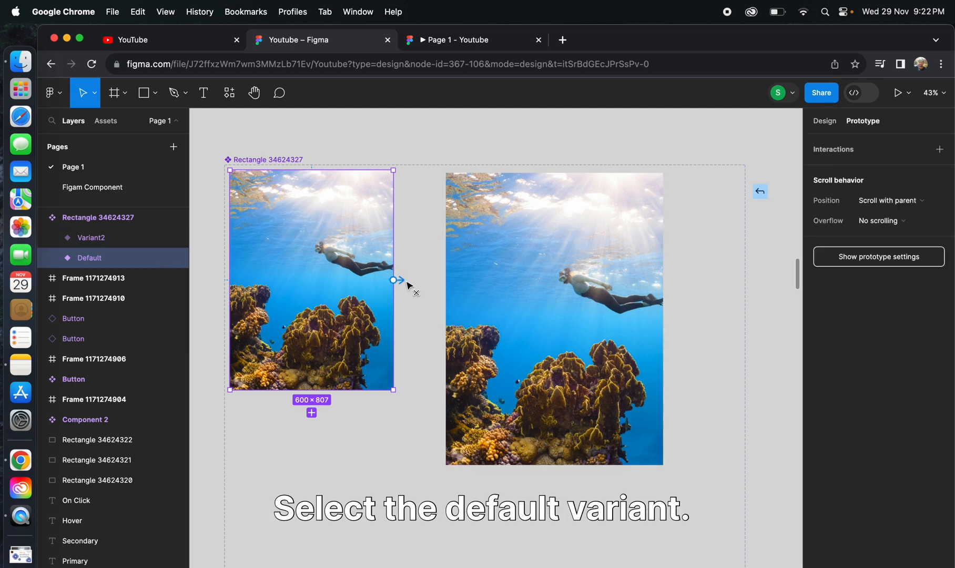
{"action": "left_click", "coordinate": [394, 279]}
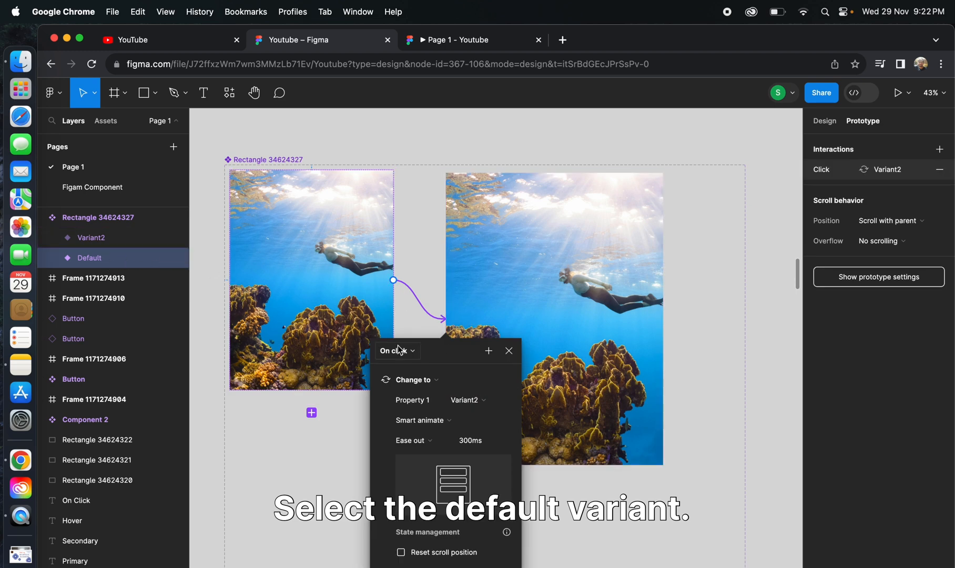
{"action": "left_click", "coordinate": [395, 351]}
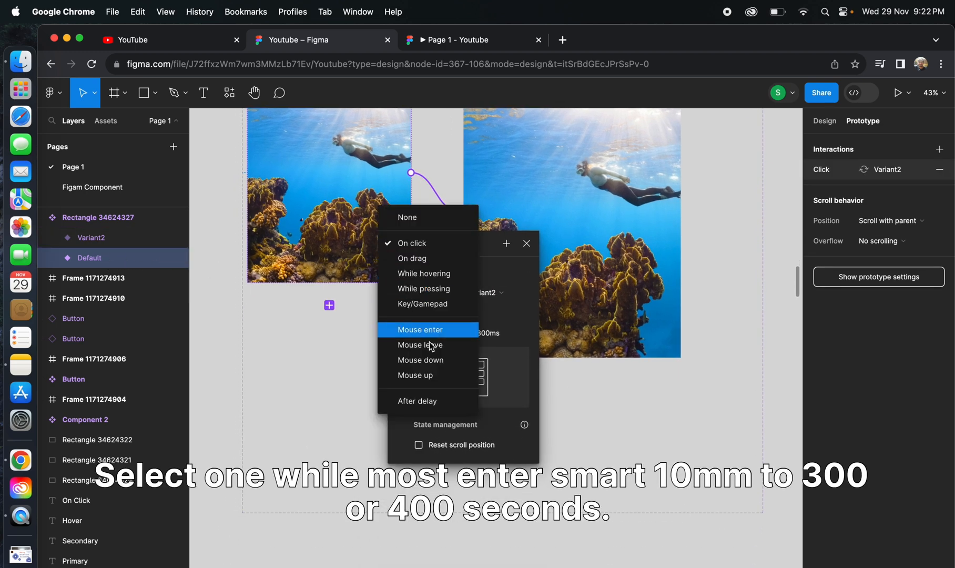
{"action": "left_click", "coordinate": [420, 330]}
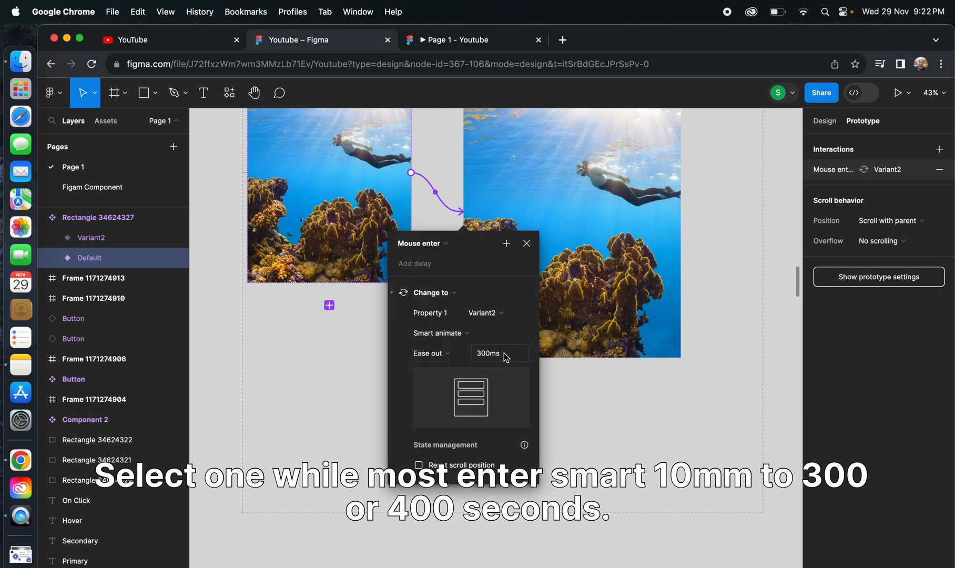
{"action": "left_click", "coordinate": [500, 353]}
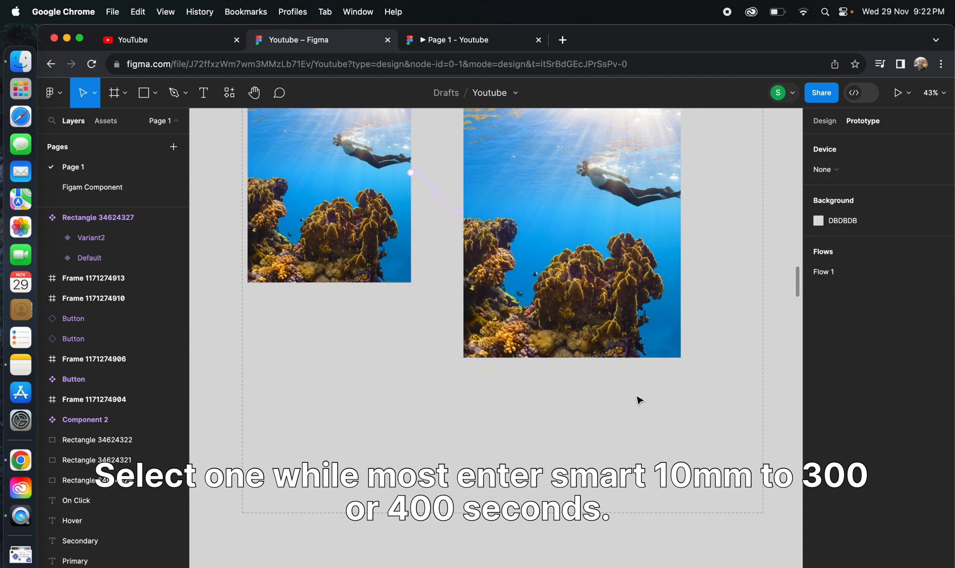
{"action": "left_click", "coordinate": [91, 237]}
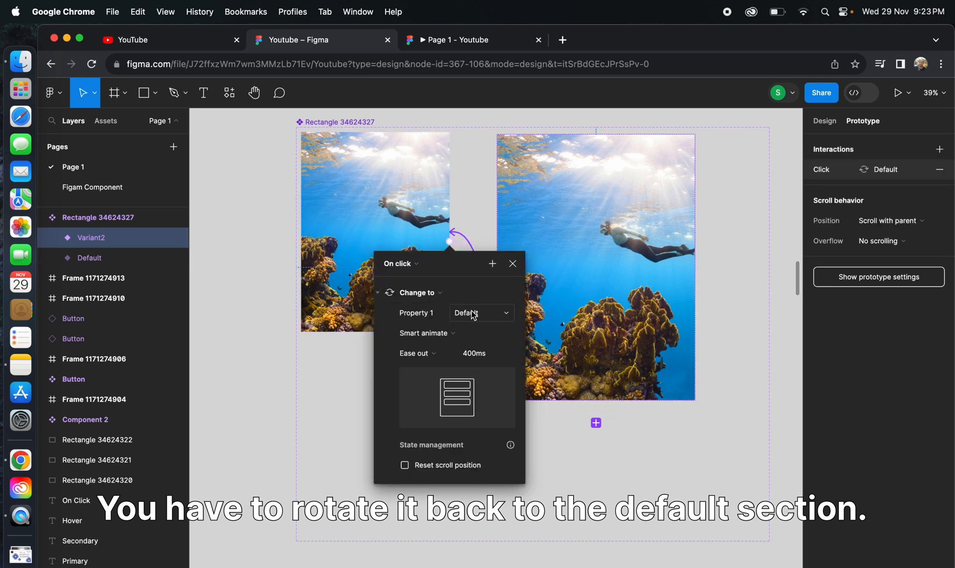
- Change Variant2's link to Default to trigger on Mouse leave, smart animating over 400 ms
{"action": "left_click", "coordinate": [399, 263]}
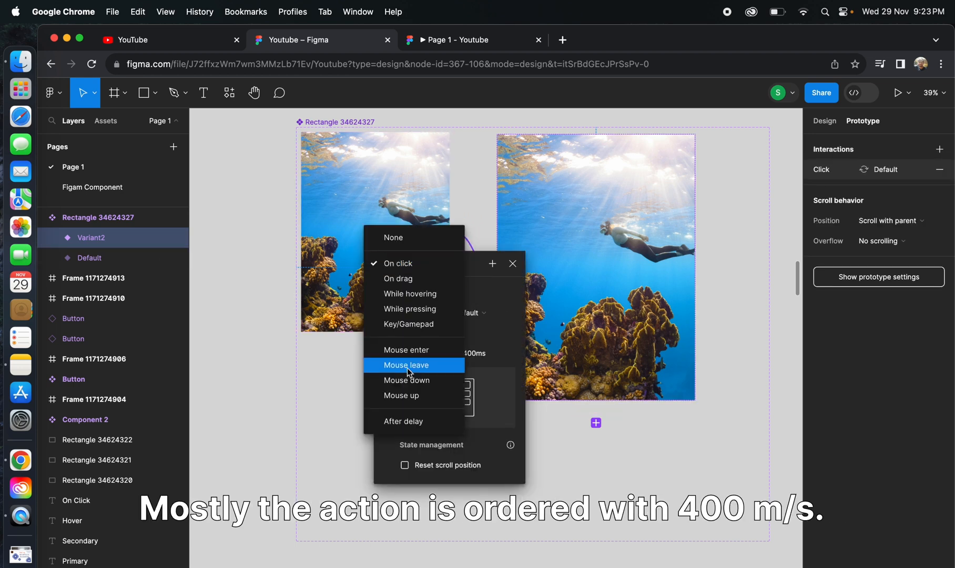
{"action": "left_click", "coordinate": [406, 366]}
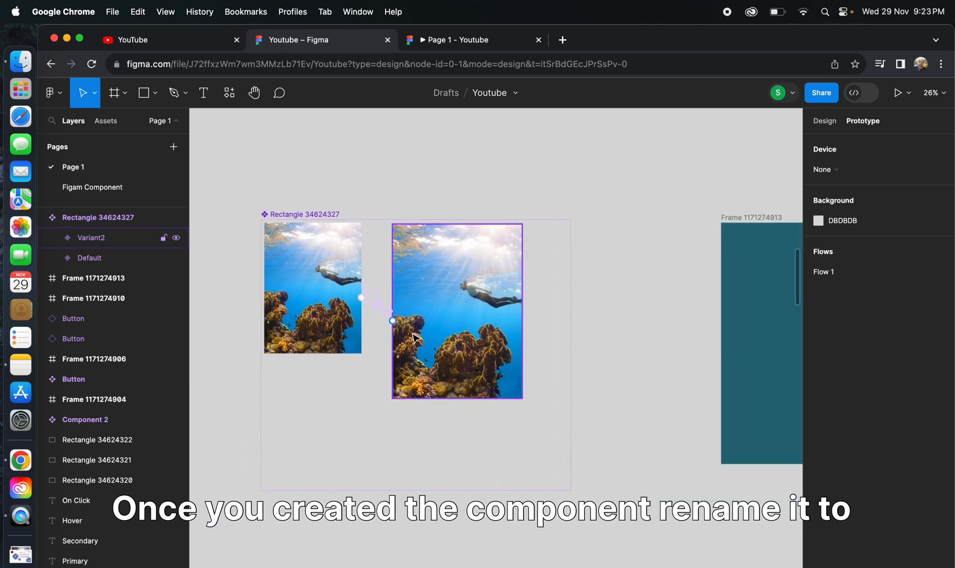
- Rename the component set 'Scale card' and drop an instance into the teal frame
{"action": "left_click", "coordinate": [98, 218]}
{"action": "type", "text": "Scale card"}
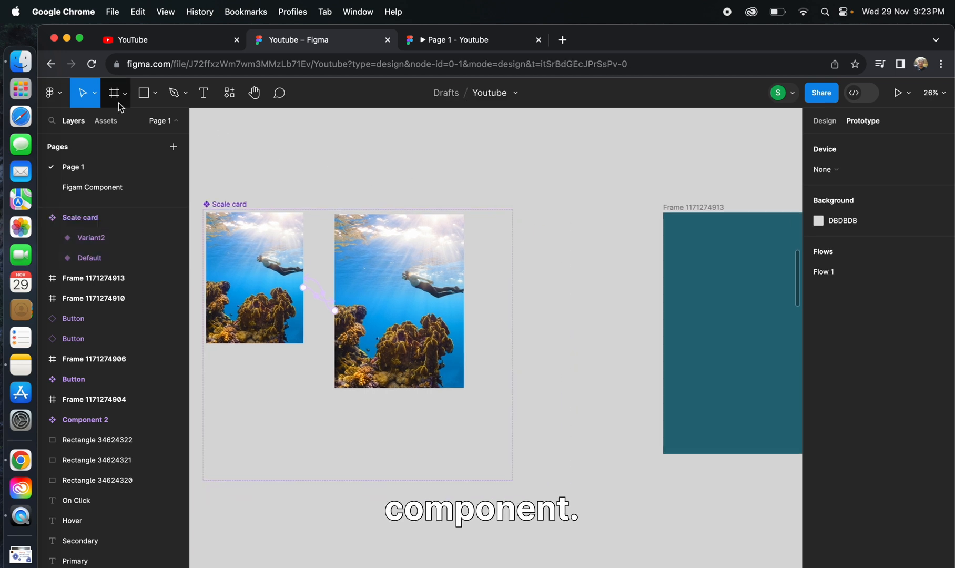
{"action": "left_click", "coordinate": [105, 120]}
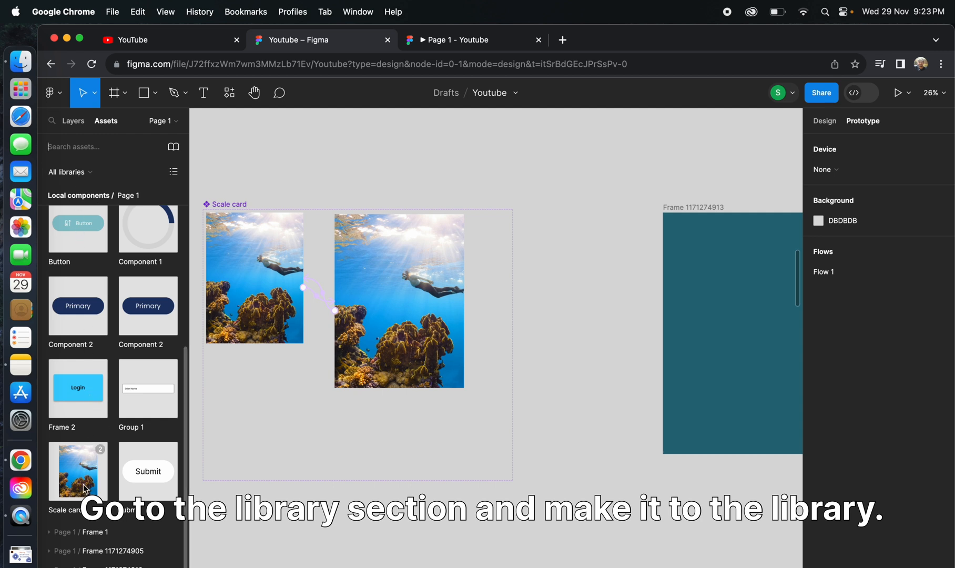
{"action": "left_click_drag", "start_coordinate": [78, 472], "coordinate": [818, 343]}
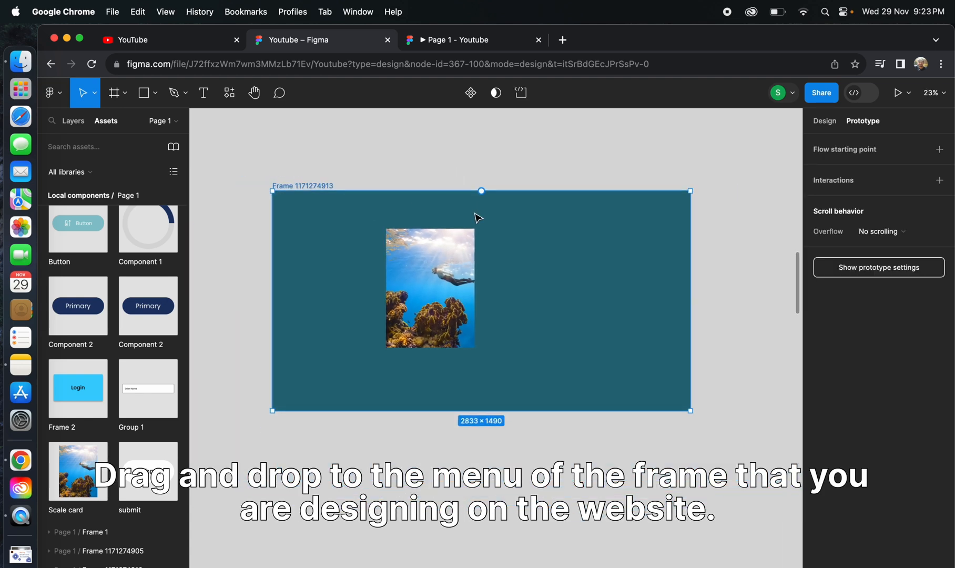
{"action": "left_click", "coordinate": [430, 288]}
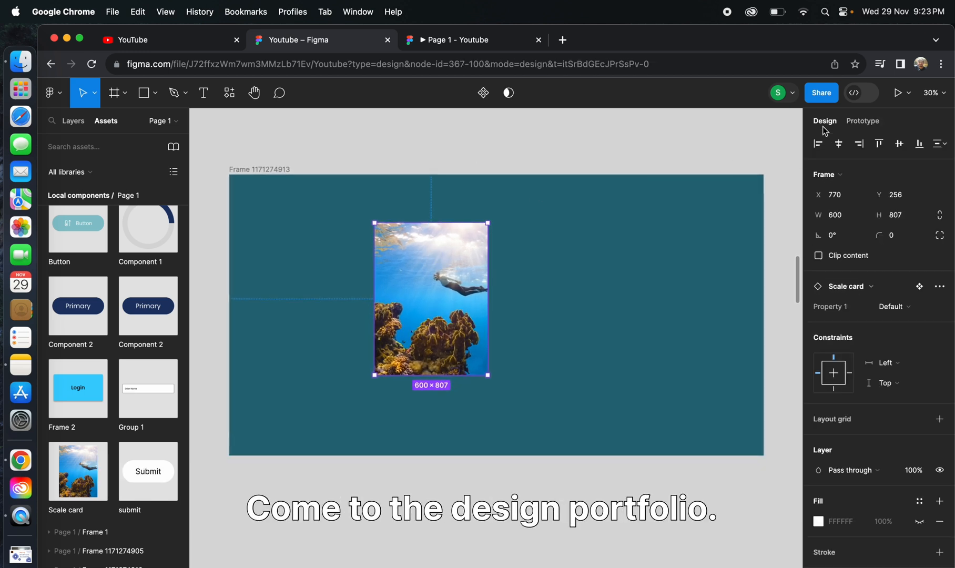
{"action": "right_click", "coordinate": [432, 286]}
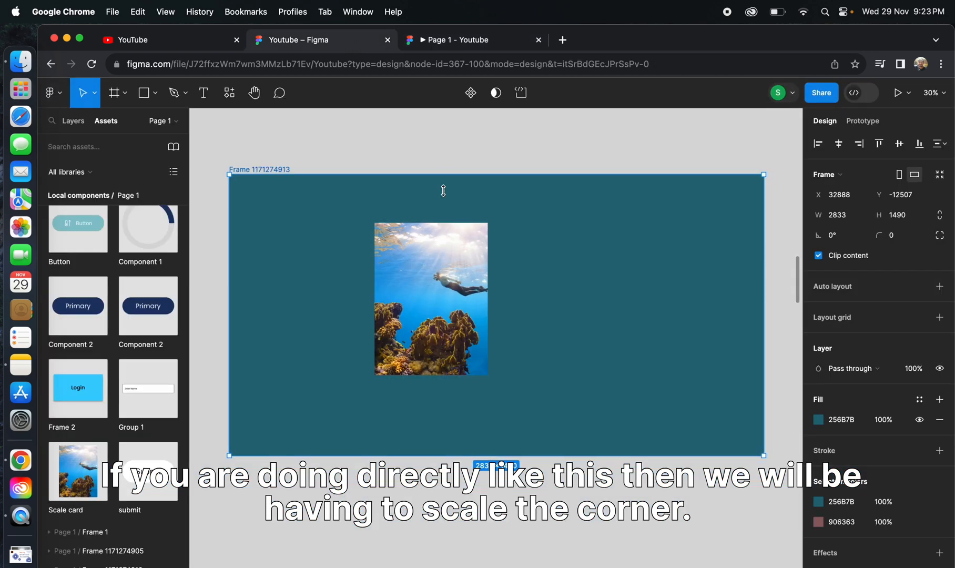
{"action": "right_click", "coordinate": [431, 271]}
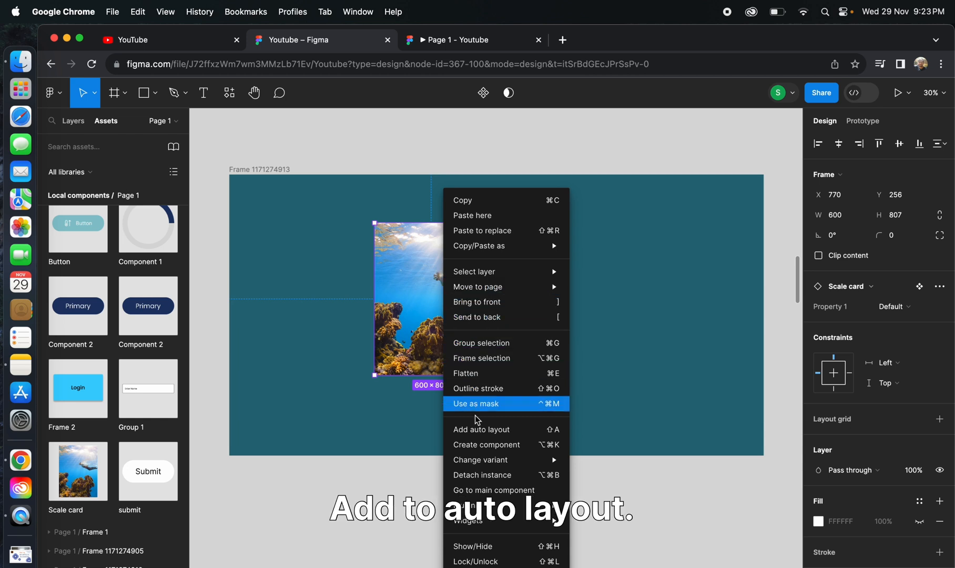
- Add auto layout to the Scale card with 0 spacing and center constraints
{"action": "left_click", "coordinate": [482, 429]}
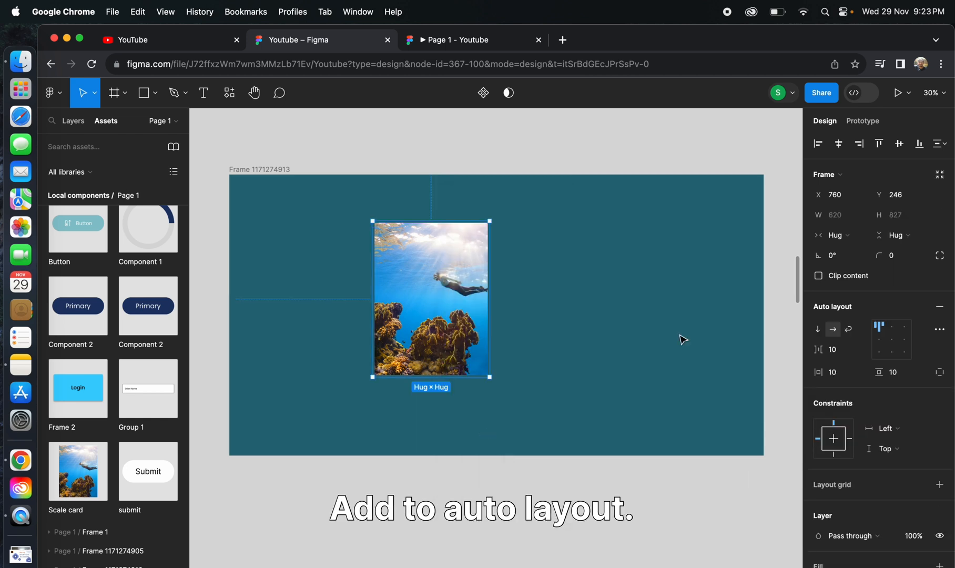
{"action": "left_click", "coordinate": [833, 349]}
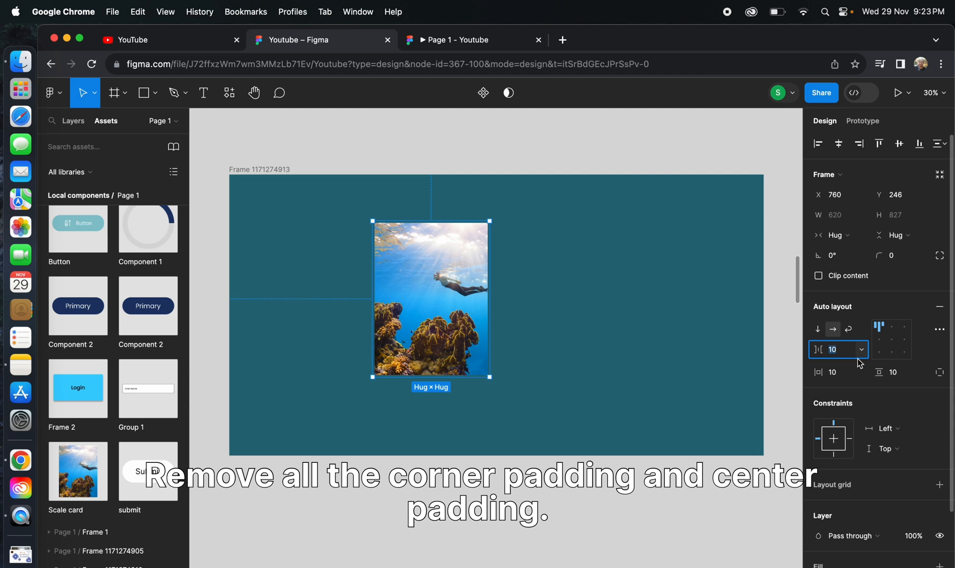
{"action": "type", "text": "0"}
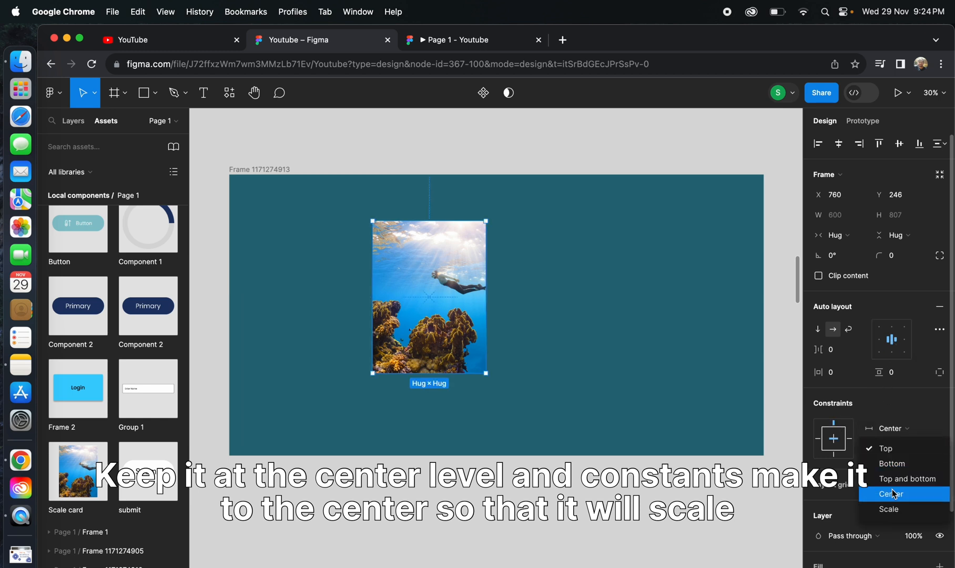
{"action": "left_click", "coordinate": [893, 494]}
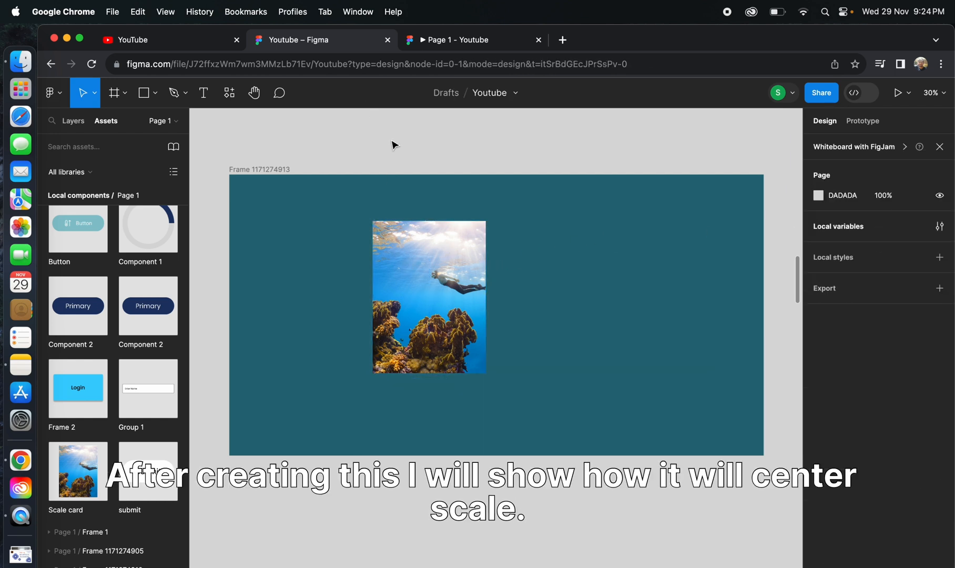
{"action": "left_click_drag", "start_coordinate": [429, 297], "coordinate": [340, 291]}
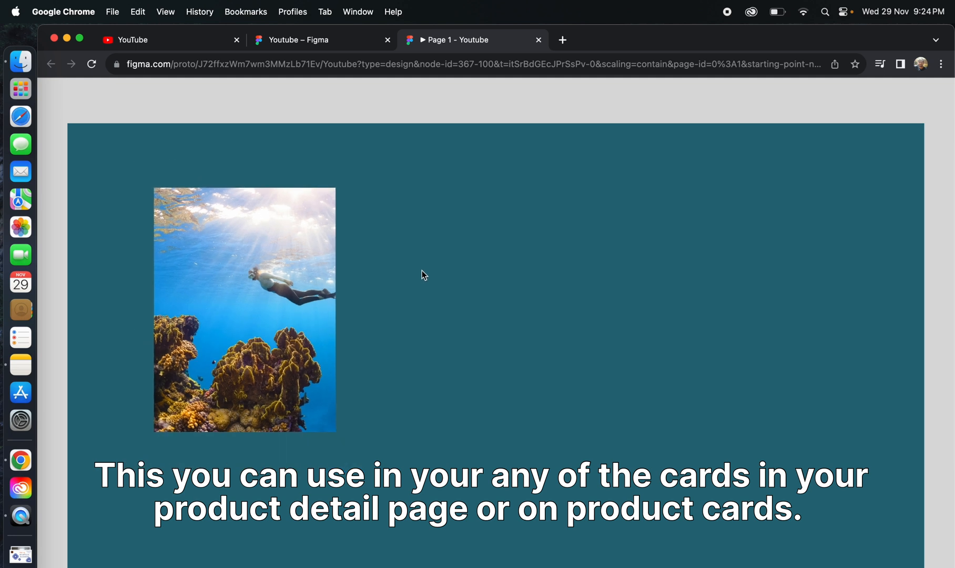
{"action": "mouse_move", "coordinate": [398, 279]}
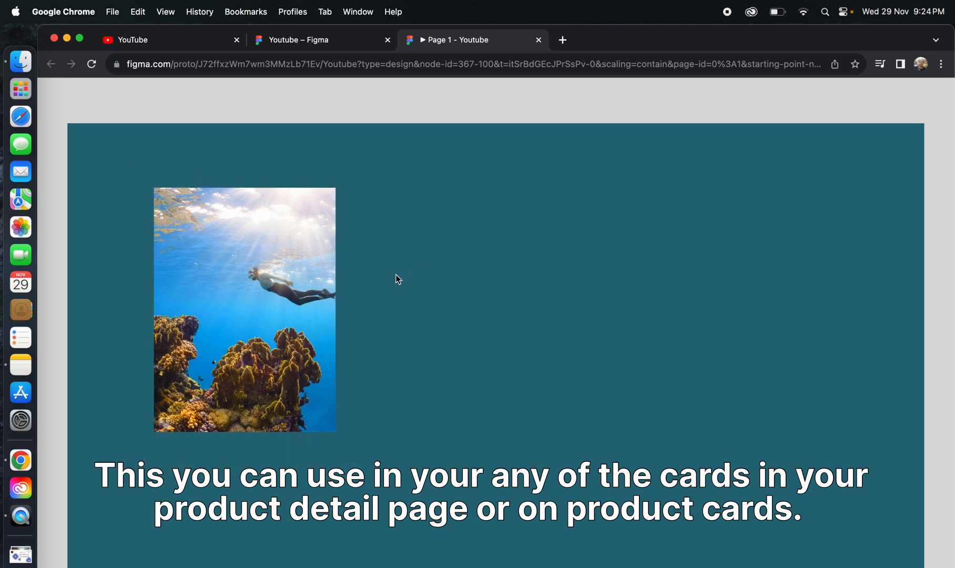